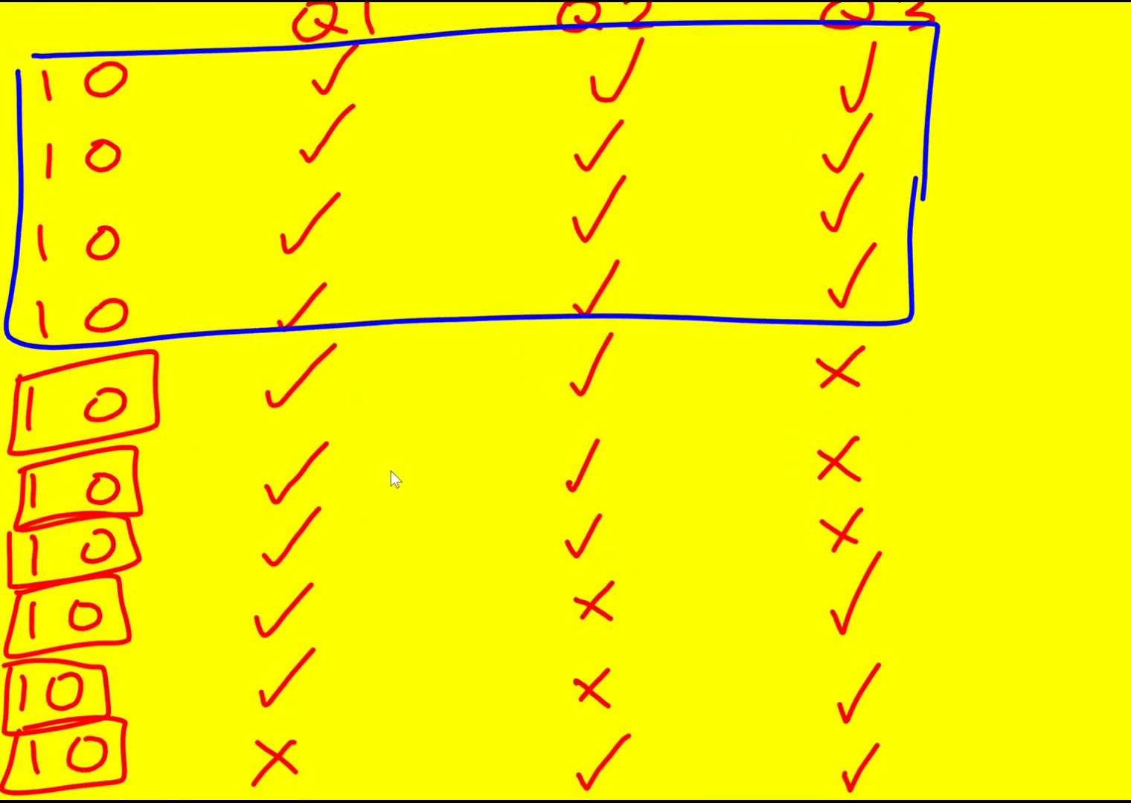
mouse_move(608, 538)
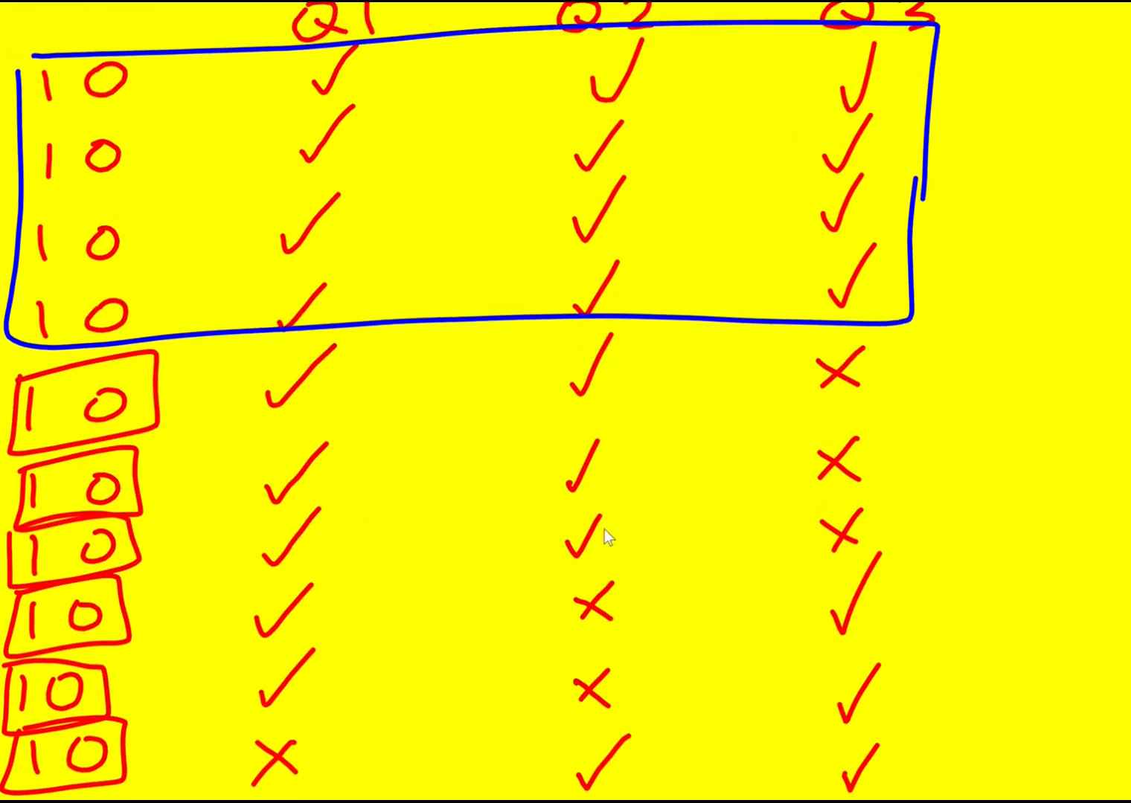